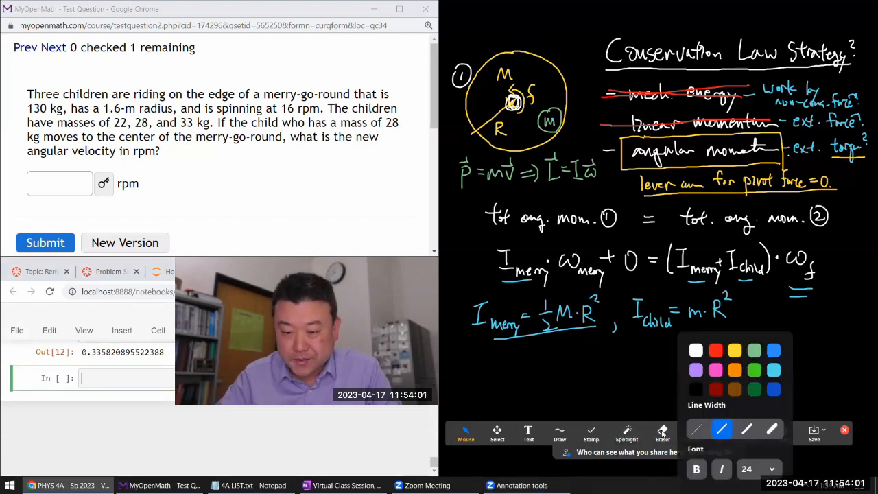
# Erase the old merry-go-round sketch and equations, keeping the conservation-law strategy list.
pyautogui.click(662, 433)
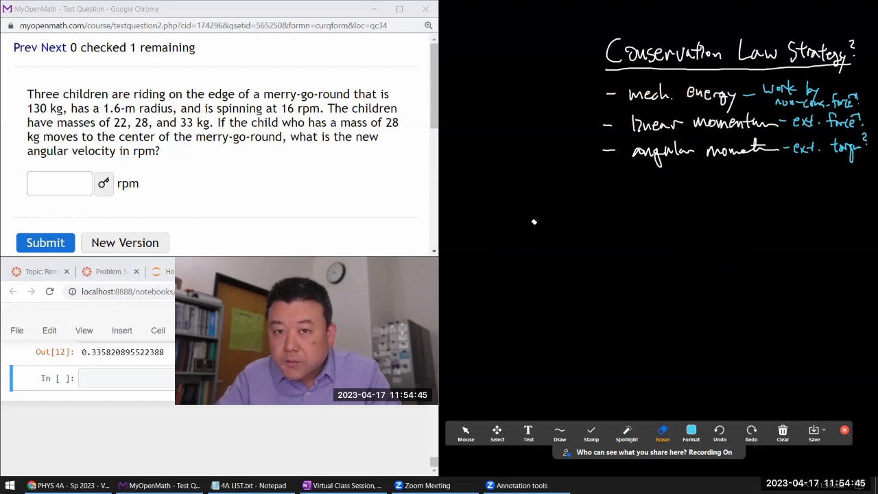
pyautogui.click(466, 434)
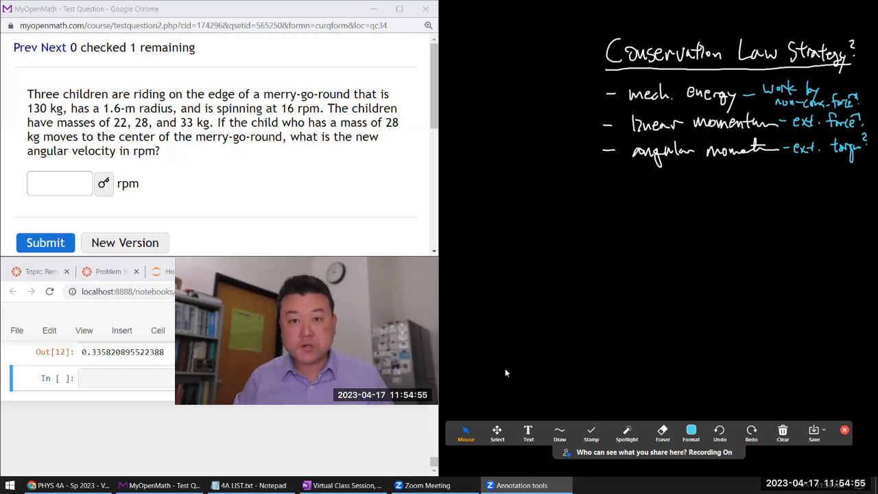
pyautogui.click(692, 434)
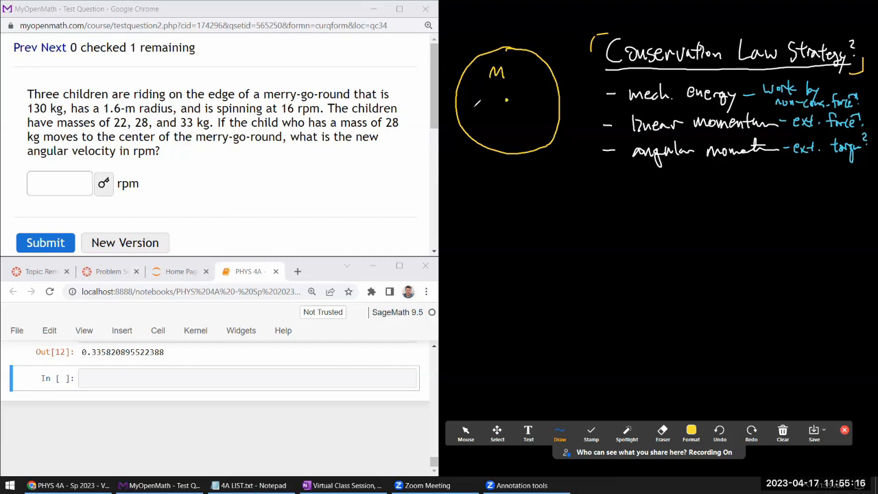
# Draw the yellow merry-go-round circle with M, R and three child squares on its rim.
pyautogui.moveTo(467, 103); pyautogui.dragTo(508, 102)
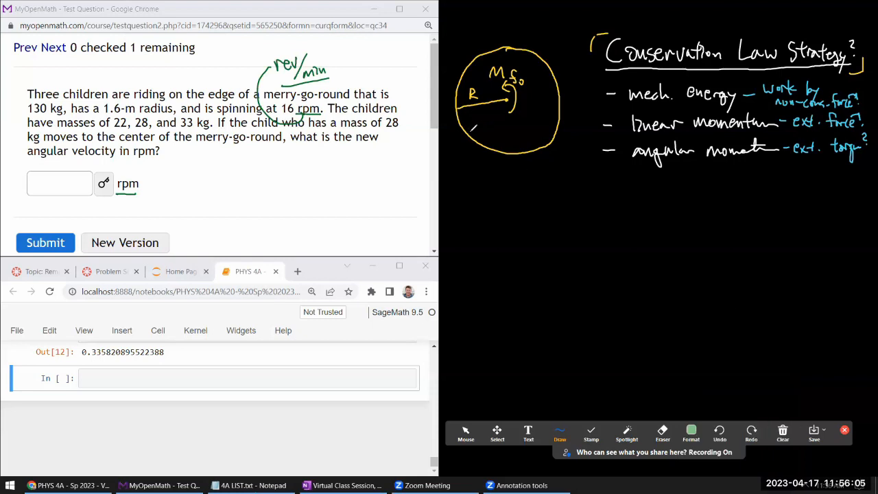
pyautogui.moveTo(480, 137); pyautogui.dragTo(478, 126)
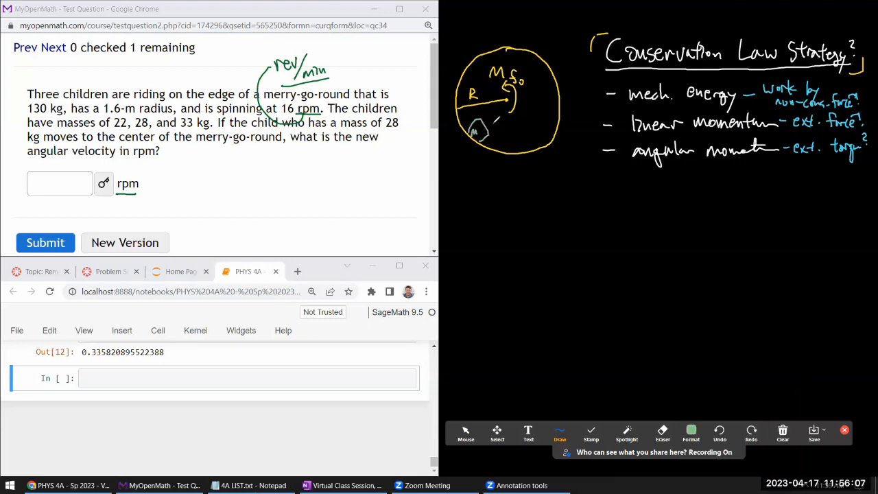
pyautogui.moveTo(505, 137); pyautogui.dragTo(528, 149)
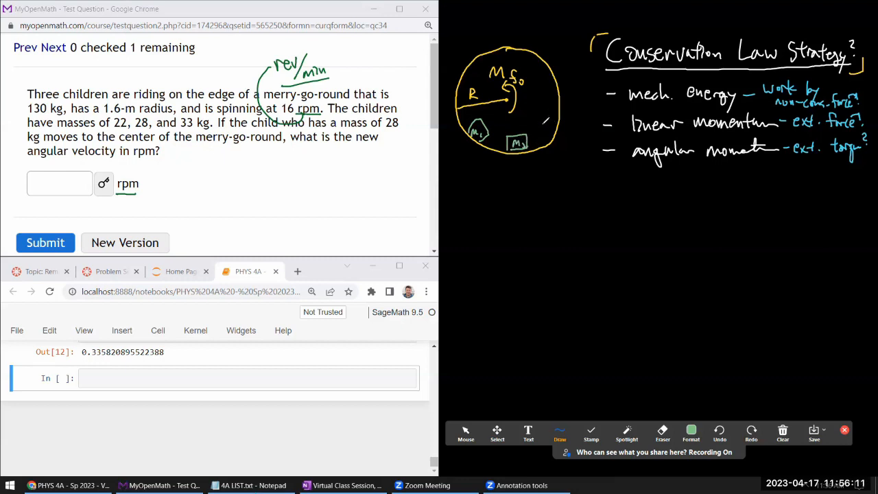
pyautogui.moveTo(546, 135); pyautogui.dragTo(556, 117)
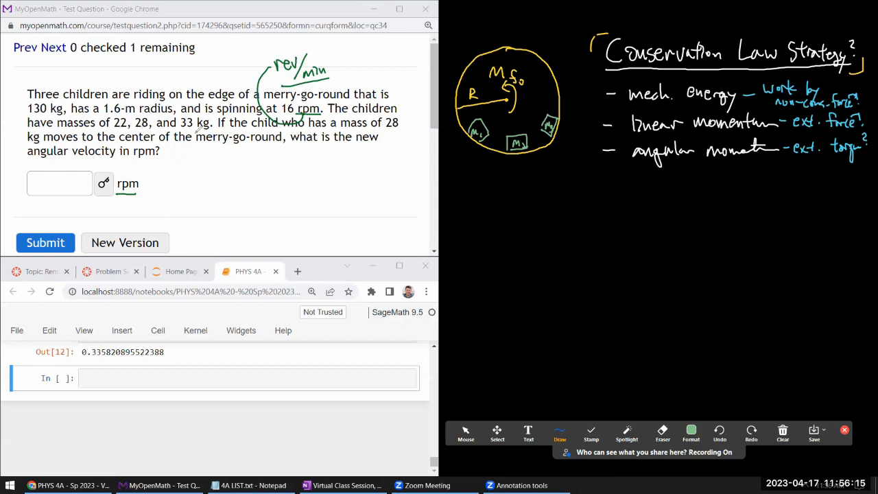
pyautogui.moveTo(403, 139)
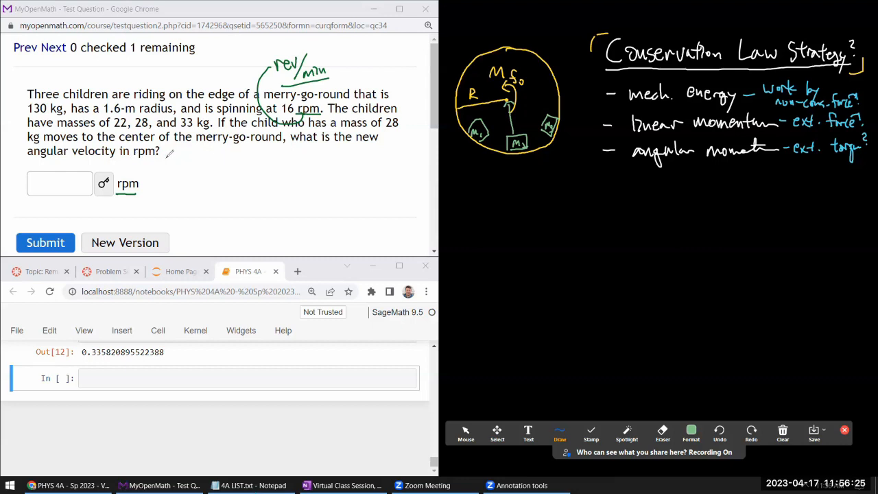
pyautogui.moveTo(167, 151)
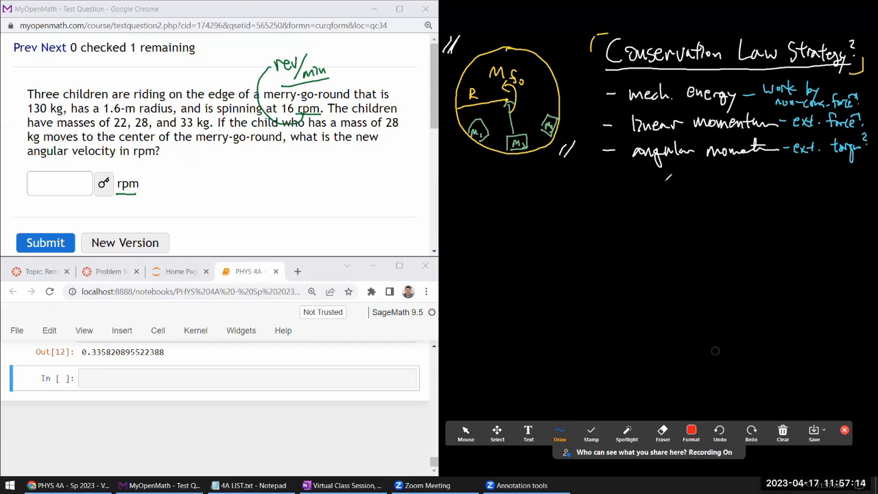
# Underline 'linear momentum' in red and add strokes to the merry-go-round sketch.
pyautogui.moveTo(629, 132); pyautogui.dragTo(716, 131)
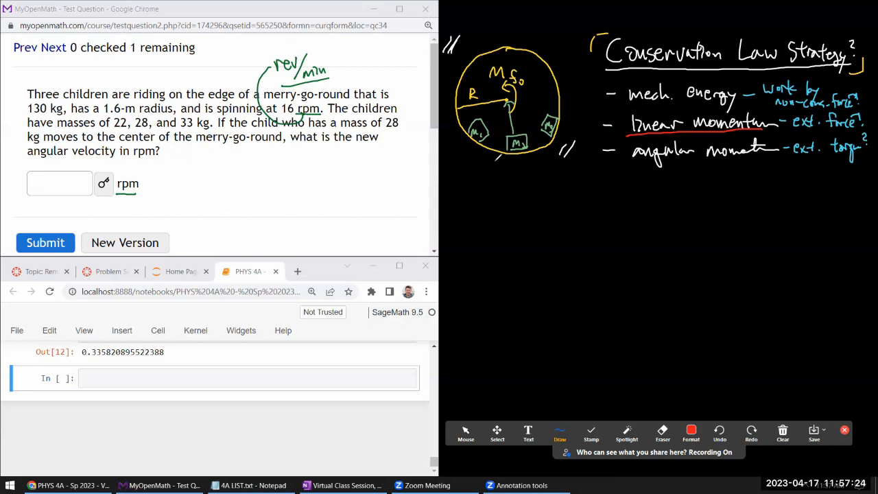
pyautogui.moveTo(494, 162); pyautogui.dragTo(547, 152)
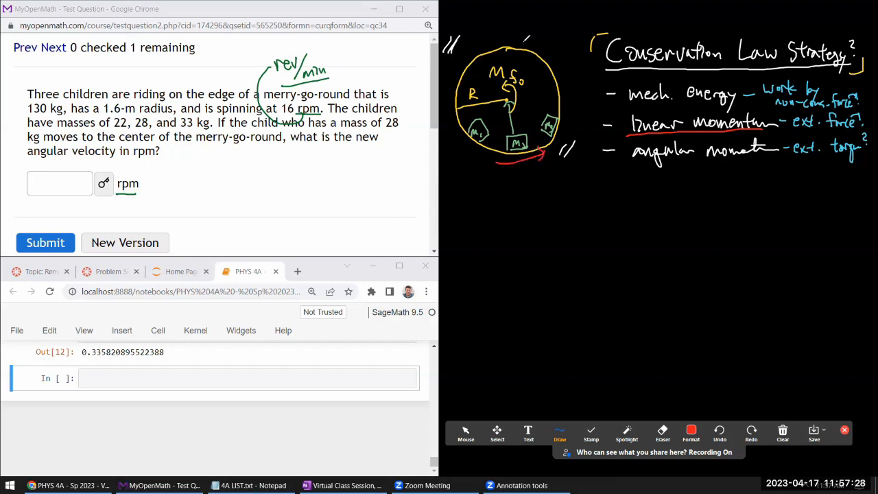
pyautogui.moveTo(481, 48); pyautogui.dragTo(529, 38)
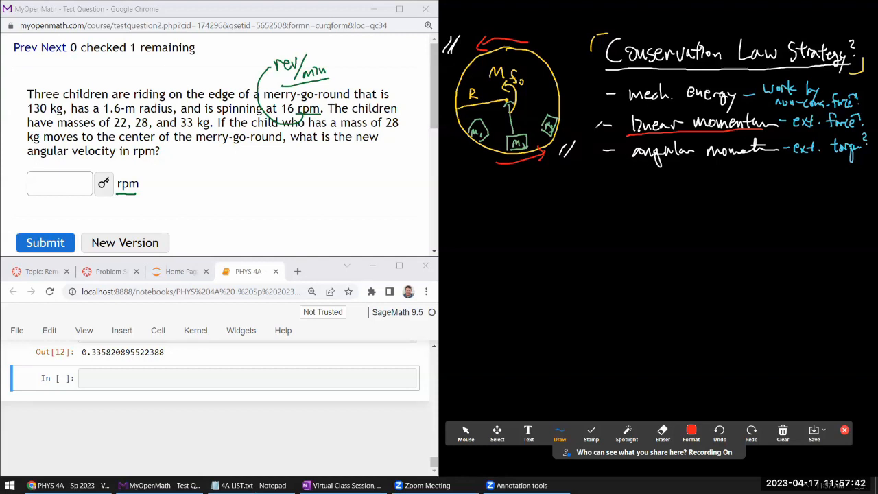
# Strike through 'linear momentum' in red and circle 16 rpm in the problem text.
pyautogui.moveTo(604, 126); pyautogui.dragTo(865, 124)
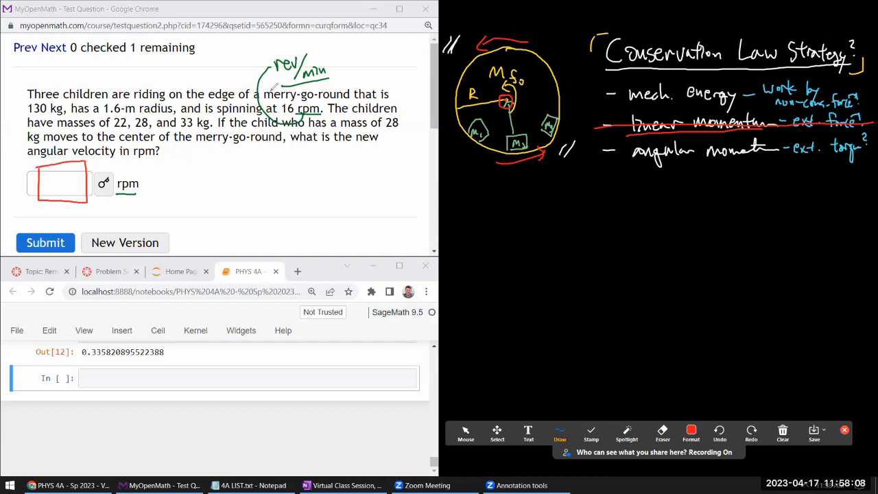
pyautogui.moveTo(277, 98); pyautogui.dragTo(291, 113)
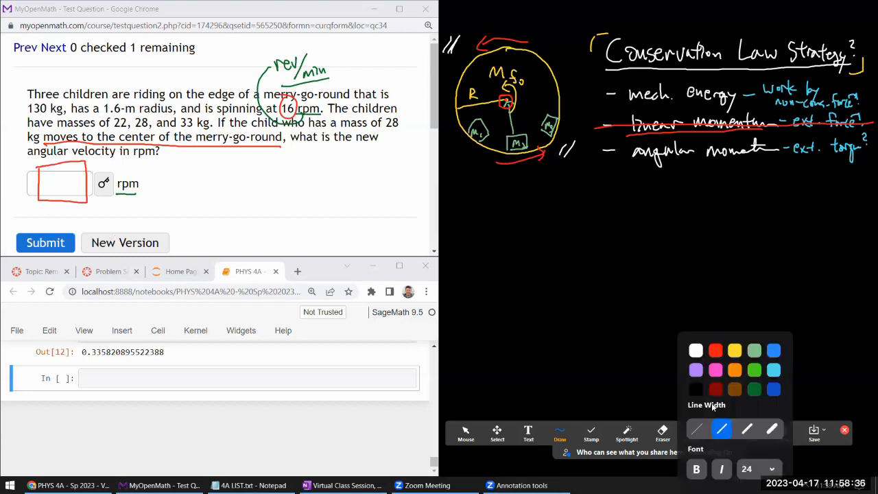
# Pick a new annotation colour from Format for crossing out mechanical energy.
pyautogui.click(755, 371)
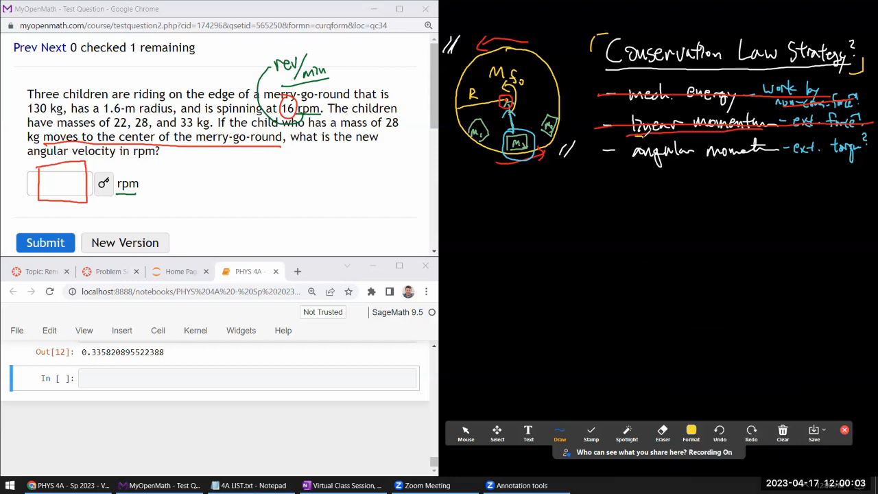
# Box 'angular momentum' in yellow and write 'lever arm' beneath it.
pyautogui.moveTo(618, 144); pyautogui.dragTo(780, 165)
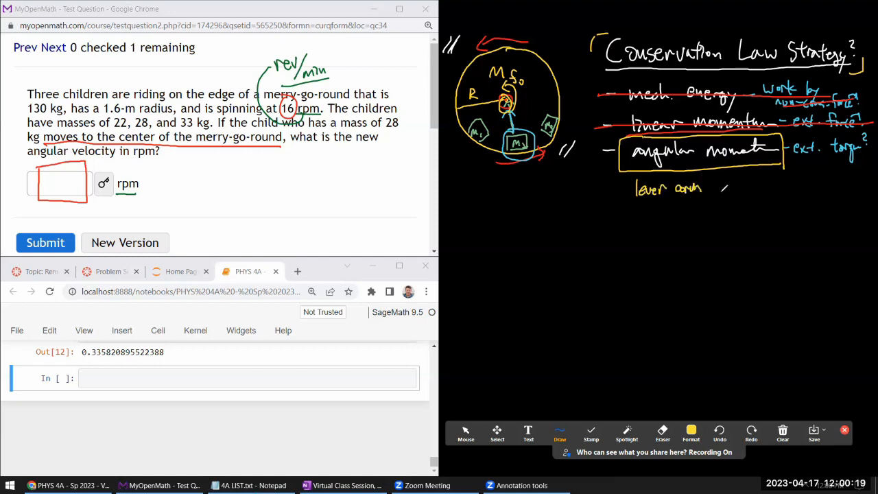
pyautogui.moveTo(714, 195); pyautogui.dragTo(724, 181)
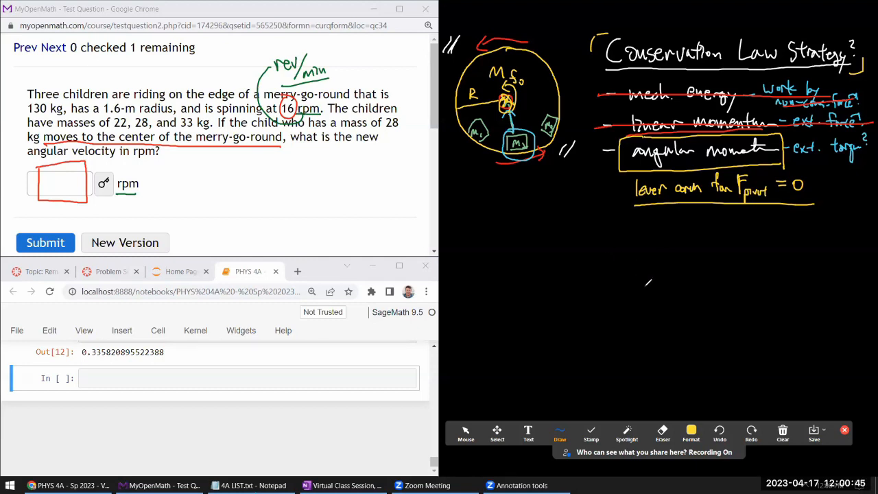
# Erase the red strike-through over 'mech. energy' and return to the Draw pen.
pyautogui.click(661, 433)
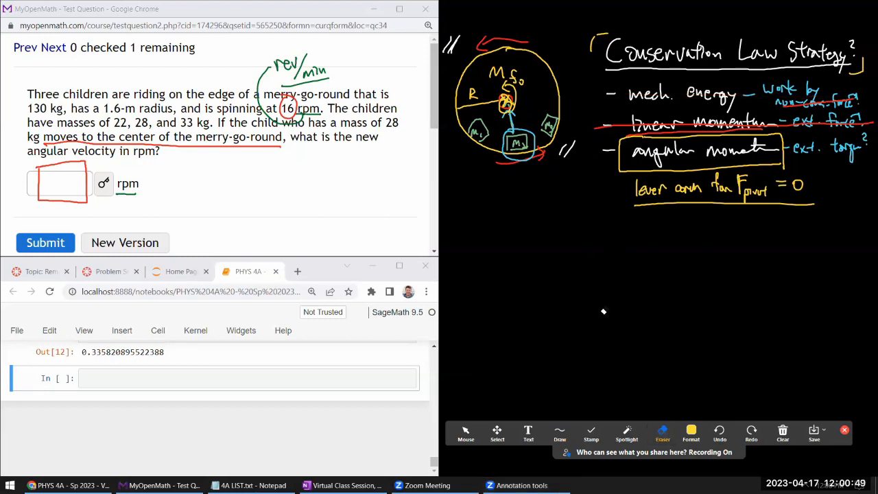
pyautogui.click(465, 434)
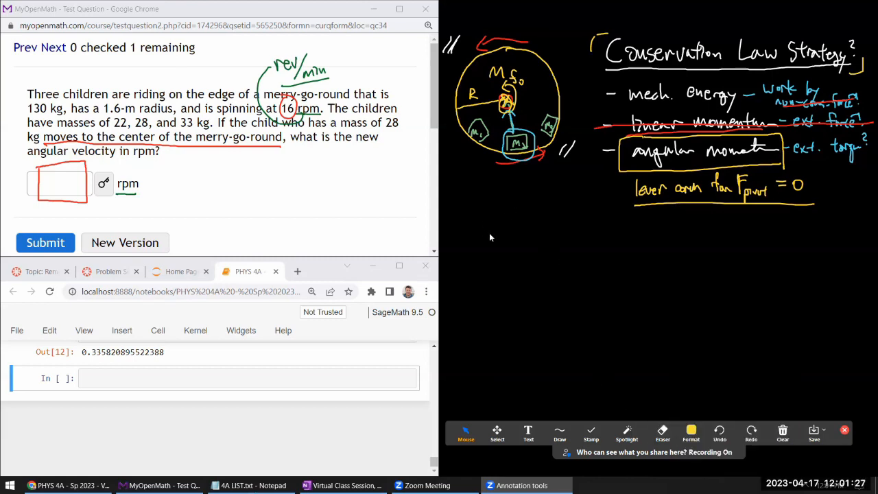
pyautogui.click(560, 432)
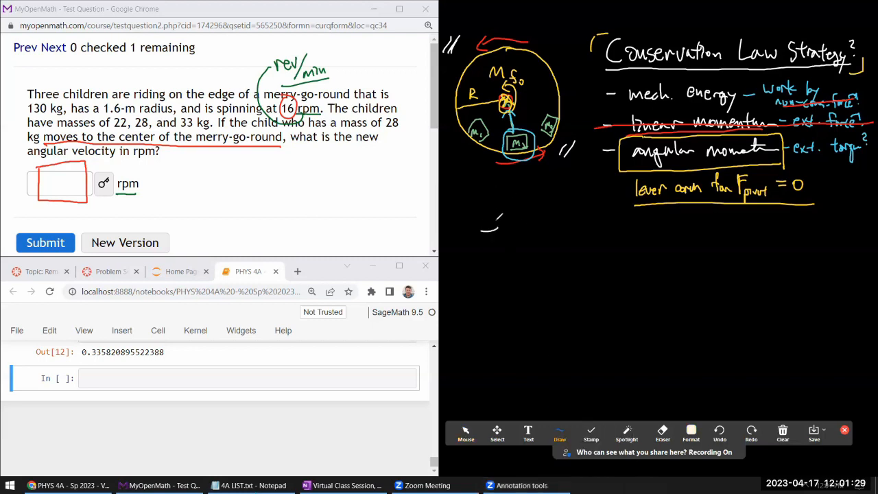
# Write 'tot. ang. momentum Initial = tot. ang. mom. Final' beneath the lever arm note.
pyautogui.moveTo(483, 230); pyautogui.dragTo(642, 233)
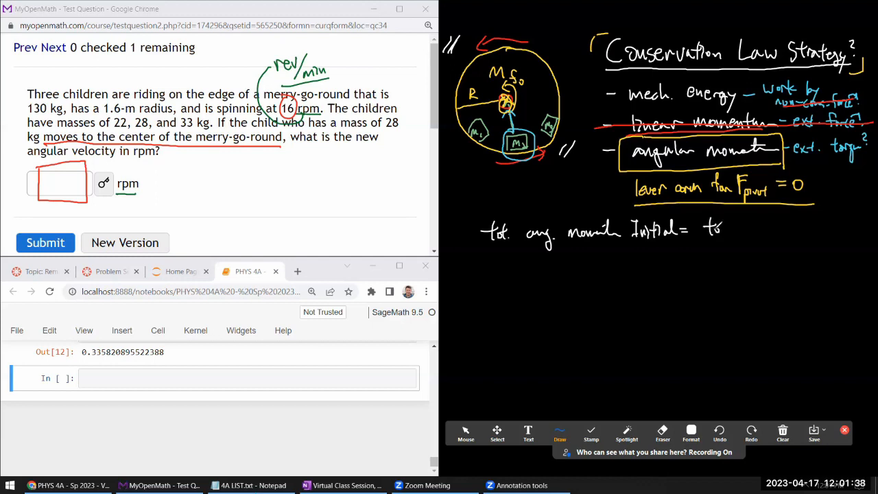
pyautogui.moveTo(714, 230); pyautogui.dragTo(837, 231)
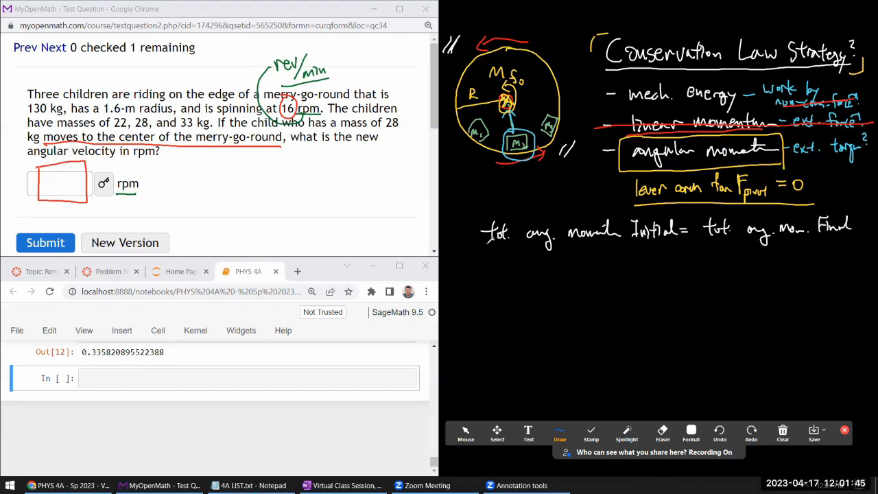
pyautogui.moveTo(484, 247); pyautogui.dragTo(731, 244)
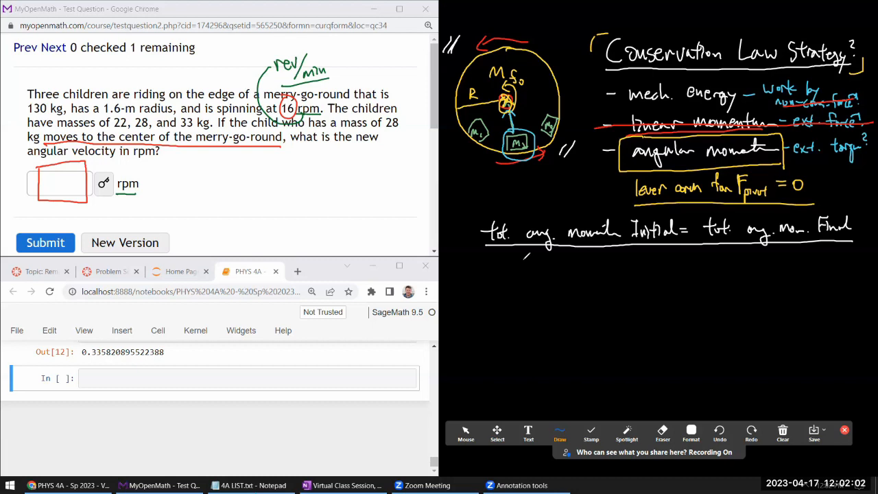
# Handwrite I_tot,i·ω0 = I_tot,f·ω_f under the underlined conservation statement.
pyautogui.moveTo(524, 261); pyautogui.dragTo(549, 288)
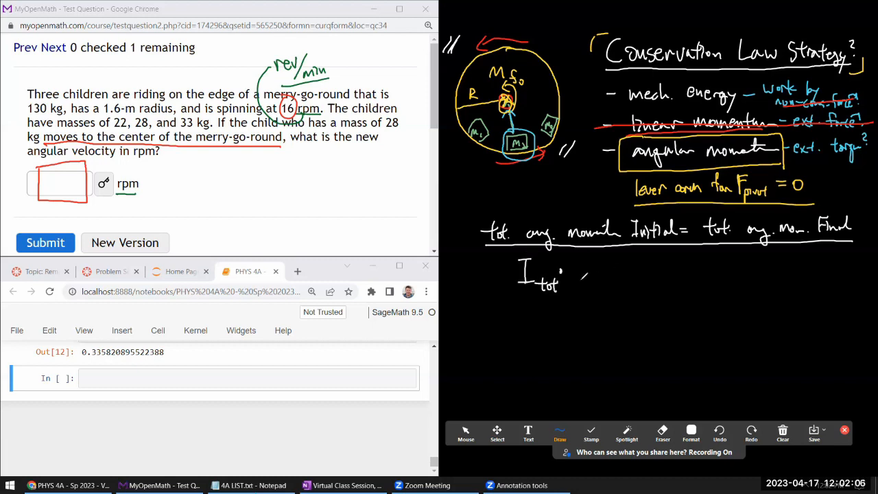
pyautogui.moveTo(576, 263); pyautogui.dragTo(597, 291)
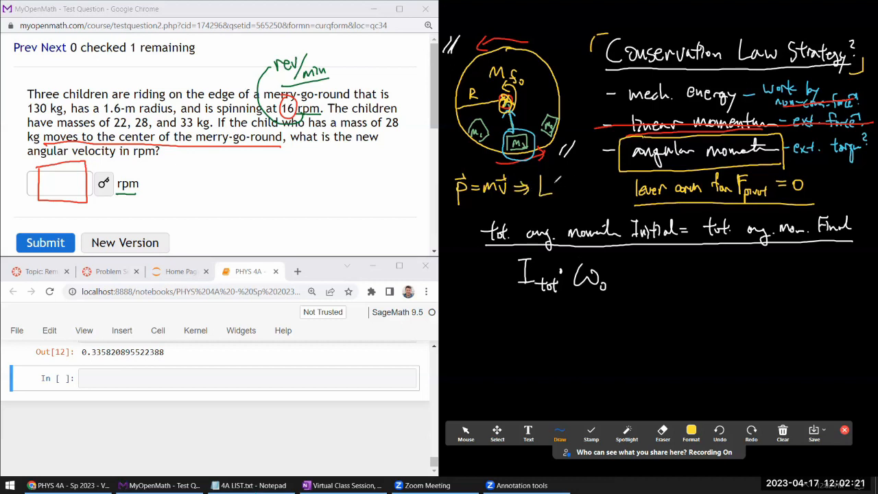
pyautogui.moveTo(546, 186); pyautogui.dragTo(575, 185)
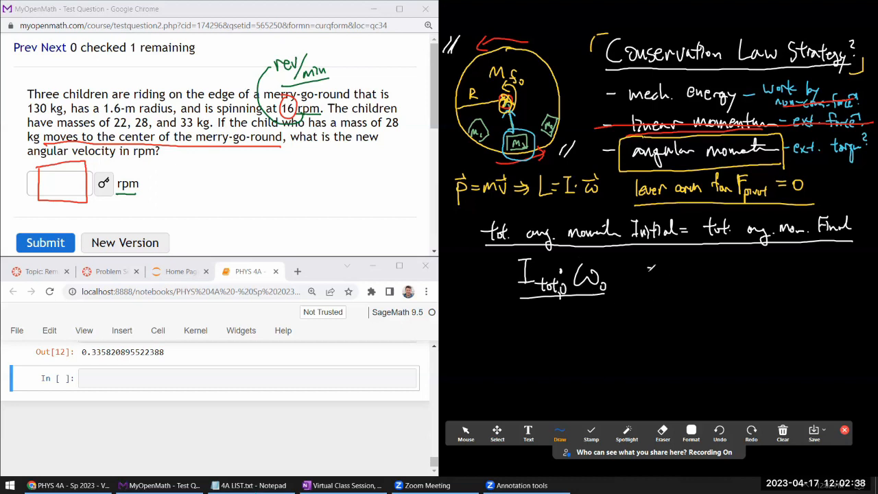
pyautogui.moveTo(647, 271); pyautogui.dragTo(697, 275)
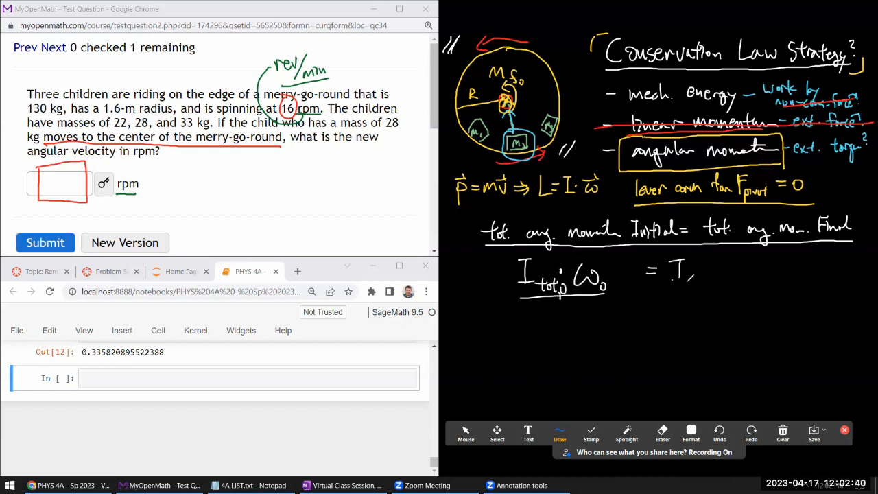
pyautogui.moveTo(679, 282); pyautogui.dragTo(727, 291)
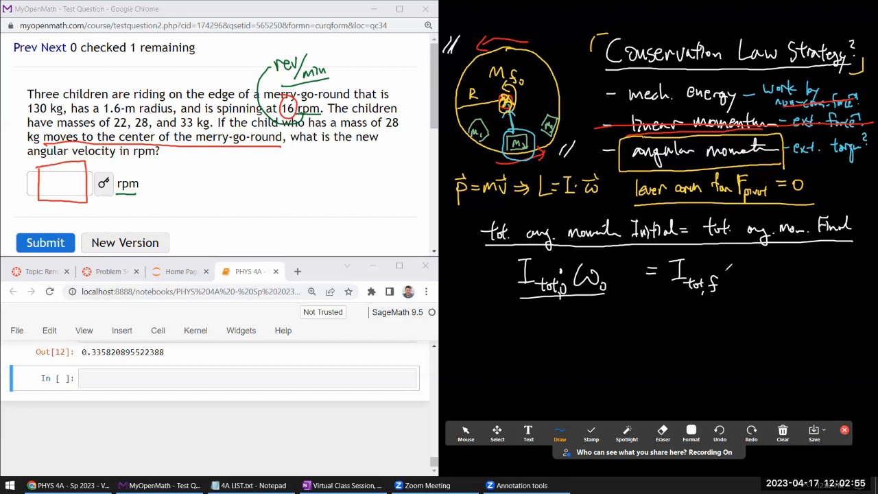
pyautogui.moveTo(728, 275); pyautogui.dragTo(775, 275)
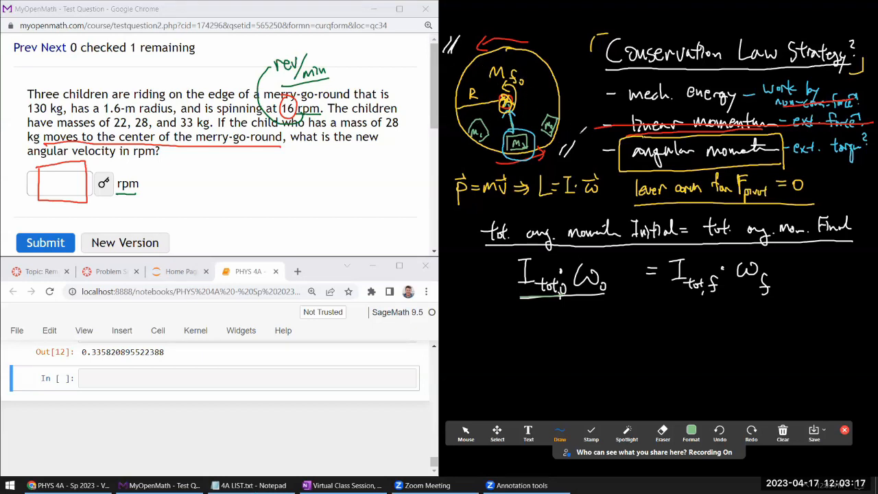
pyautogui.moveTo(483, 316); pyautogui.dragTo(480, 340)
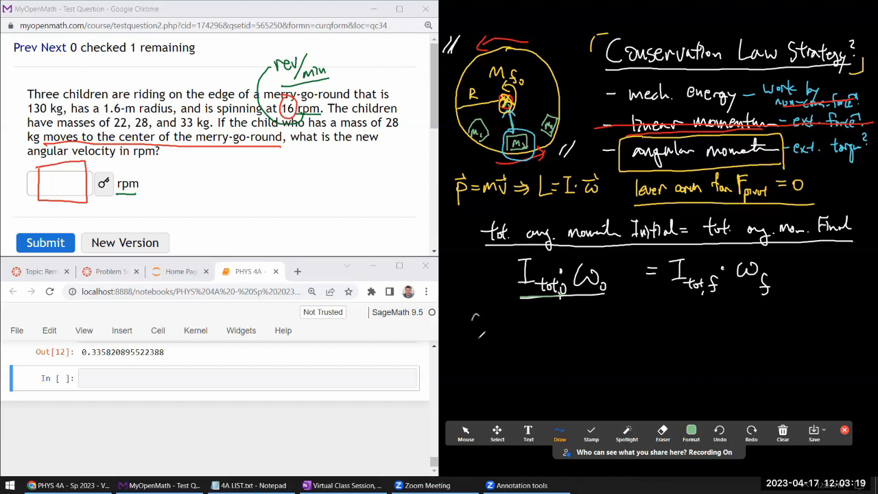
# Write (½MR² + (m1+m2+m3)R²) × 2πf0 on a new line and note ω = 2πf above.
pyautogui.moveTo(481, 318); pyautogui.dragTo(473, 346)
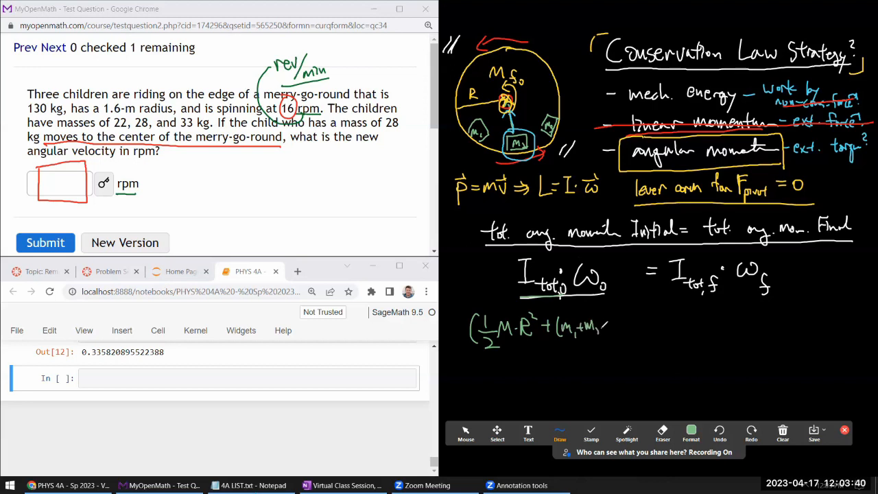
pyautogui.moveTo(602, 329); pyautogui.dragTo(625, 330)
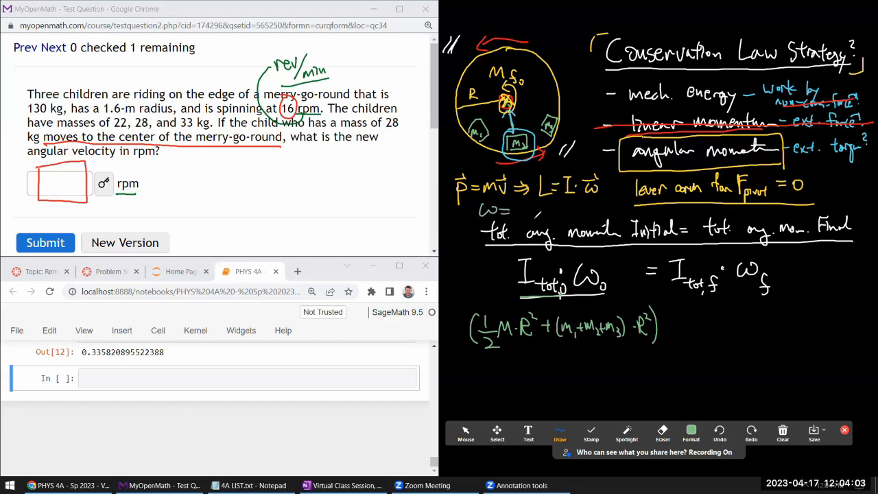
pyautogui.moveTo(519, 213); pyautogui.dragTo(542, 213)
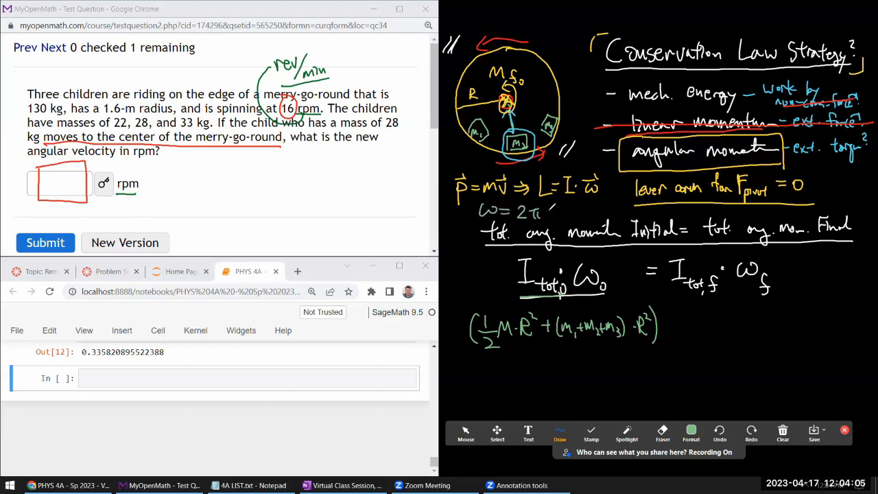
pyautogui.moveTo(473, 228); pyautogui.dragTo(556, 226)
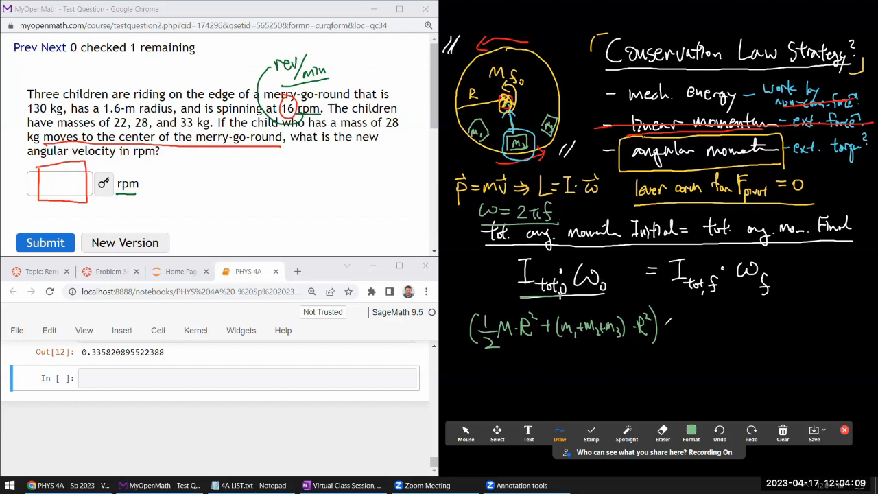
pyautogui.moveTo(659, 326); pyautogui.dragTo(669, 319)
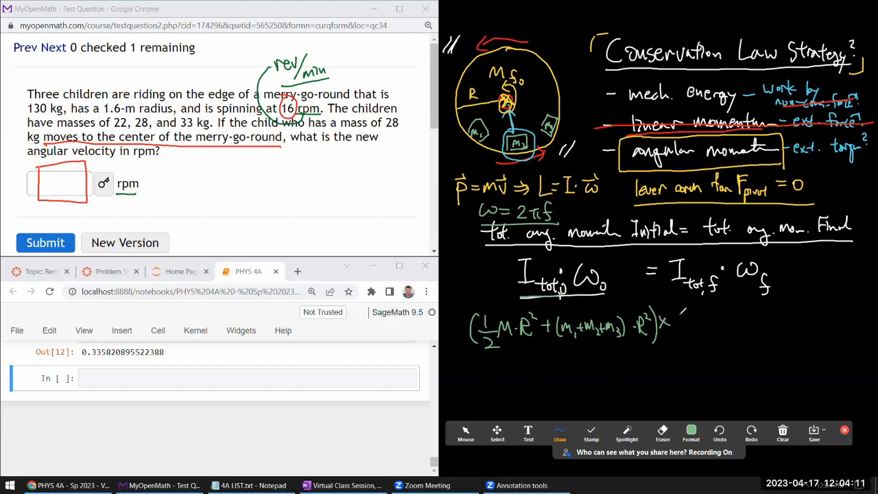
pyautogui.moveTo(679, 322); pyautogui.dragTo(727, 322)
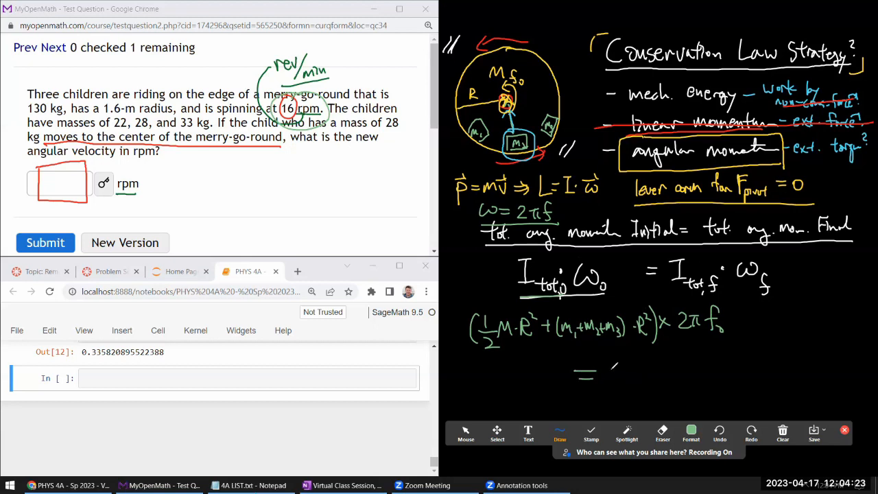
# Write = (½MR² + (m₁+m₂)R²) for the final rotational inertia on the board.
pyautogui.moveTo(604, 359); pyautogui.dragTo(607, 384)
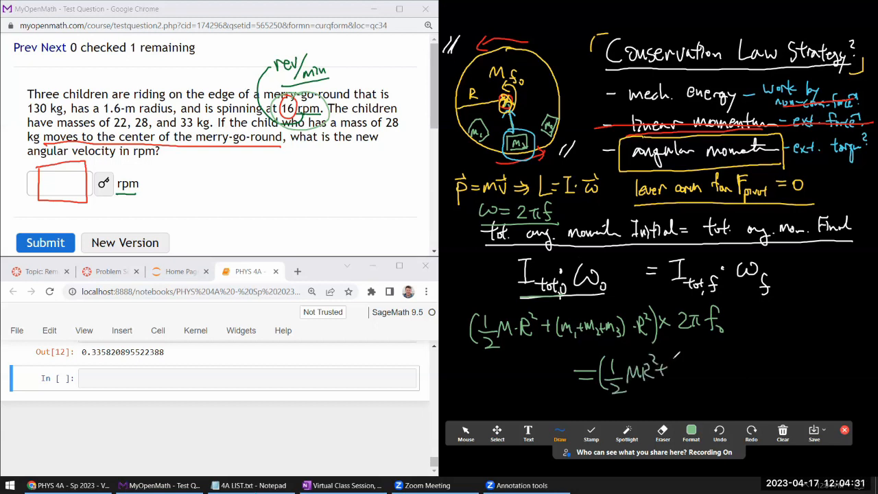
pyautogui.moveTo(665, 357); pyautogui.dragTo(675, 381)
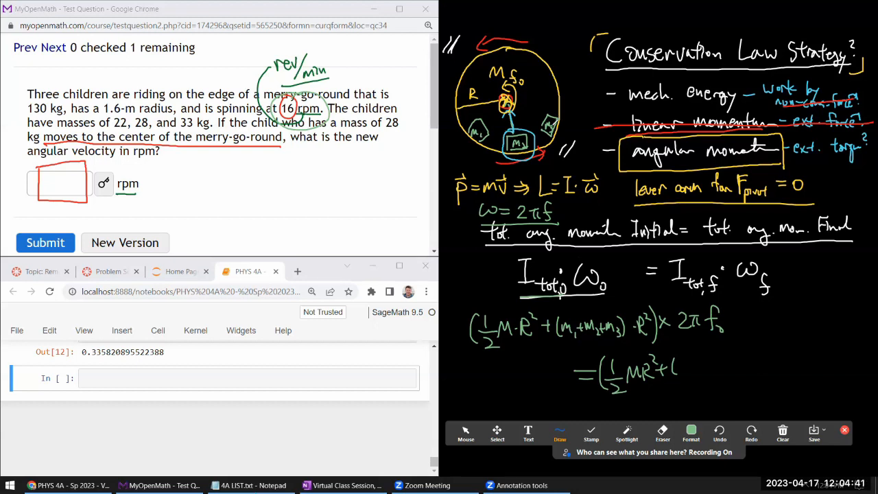
pyautogui.moveTo(672, 364); pyautogui.dragTo(703, 368)
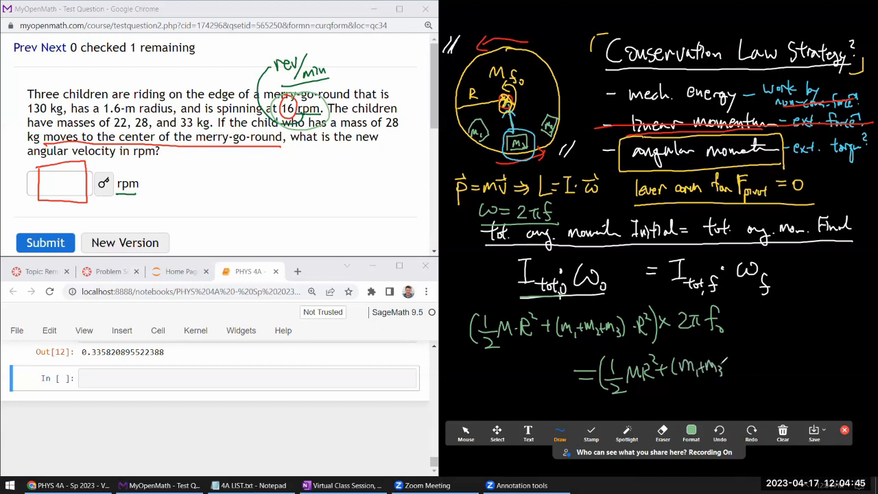
pyautogui.moveTo(728, 370); pyautogui.dragTo(755, 354)
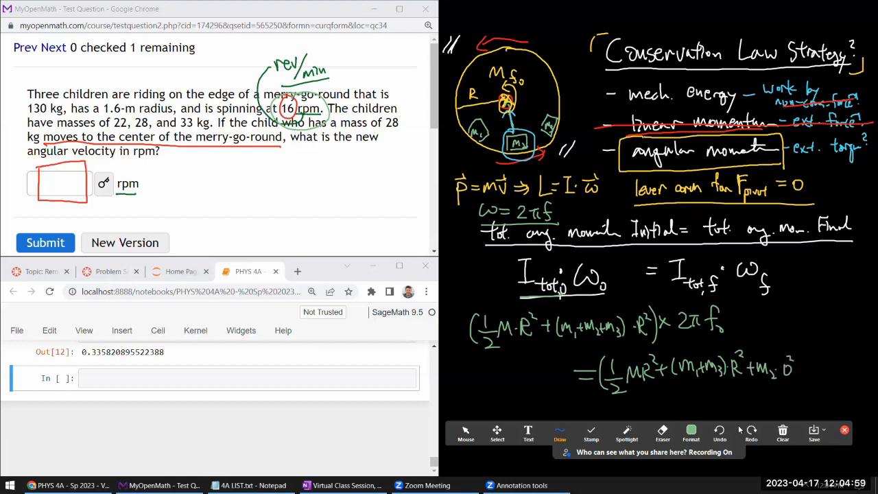
pyautogui.click(661, 434)
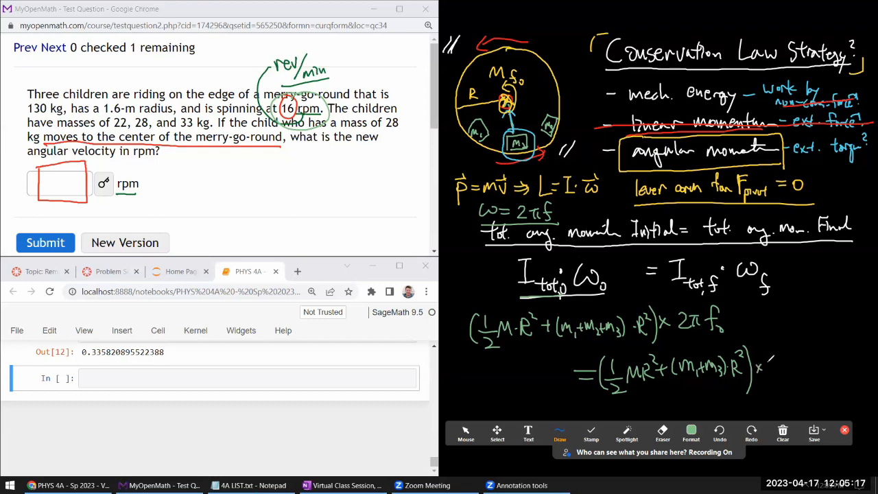
# Multiply by 2πf_f, cross out the 2π factors on both sides, and box f_f in red.
pyautogui.moveTo(761, 368); pyautogui.dragTo(785, 363)
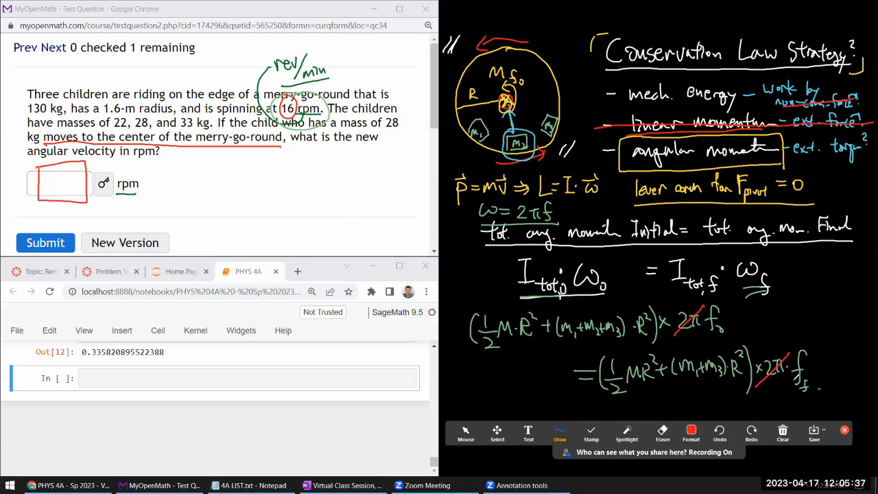
pyautogui.moveTo(796, 333); pyautogui.dragTo(796, 401)
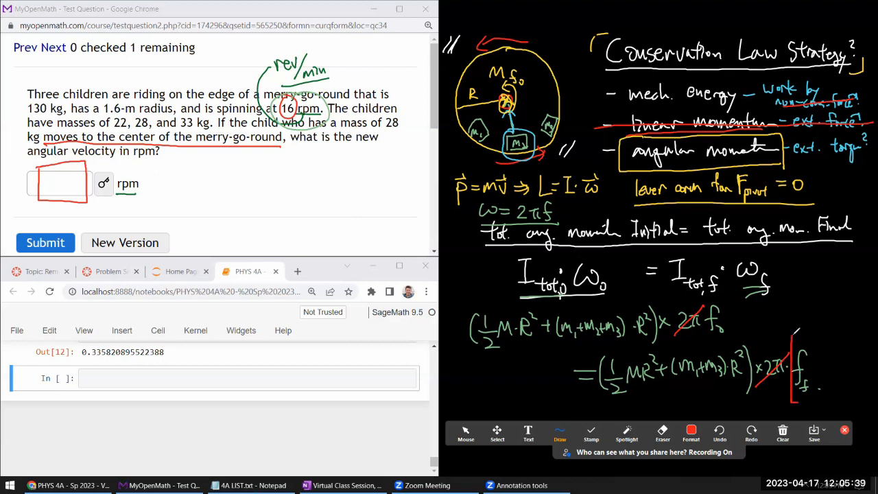
pyautogui.moveTo(789, 337); pyautogui.dragTo(834, 401)
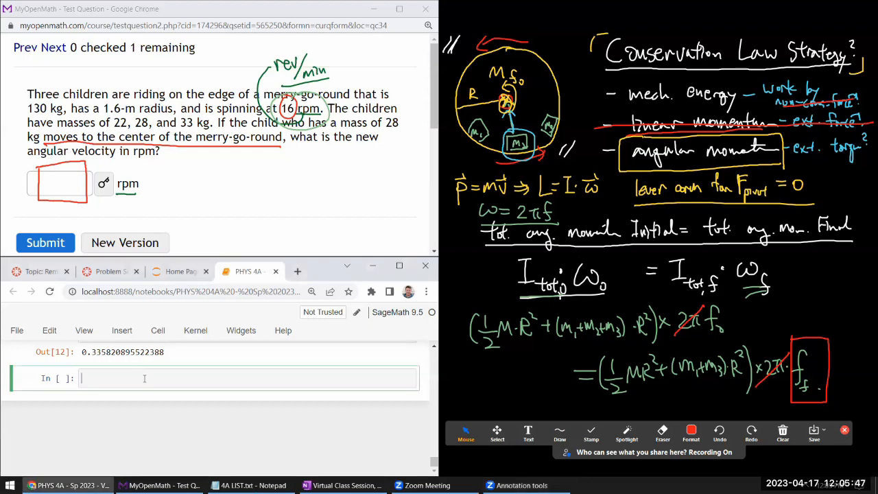
# Declare symbolic variables m1, m2, m3, M, R, f0 and ff in a var() cell.
pyautogui.write("var('")
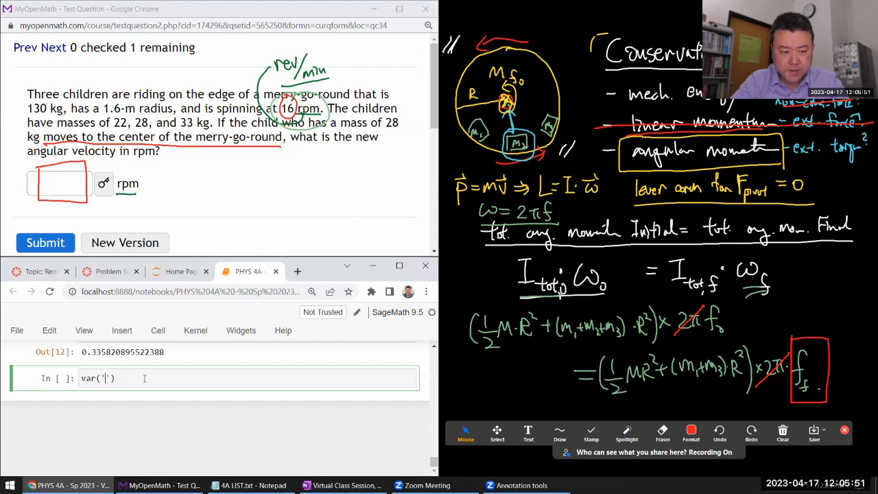
pyautogui.write('m1,m2,m3')
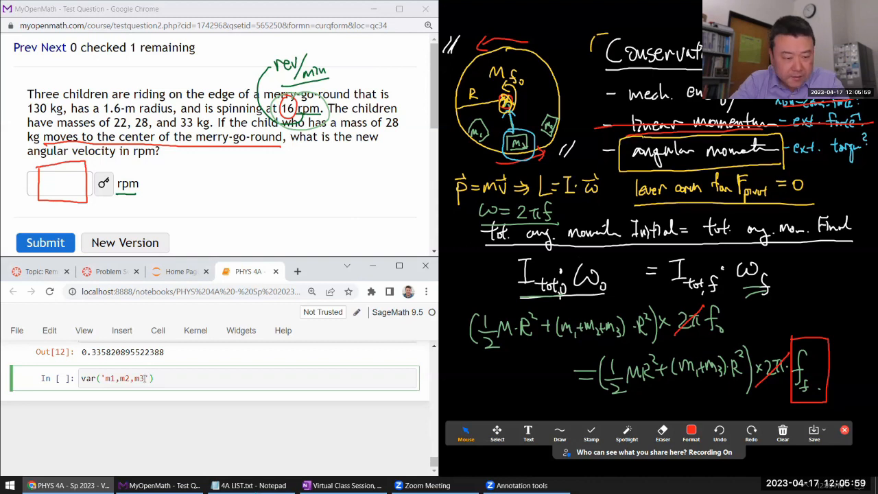
pyautogui.write(',f0')
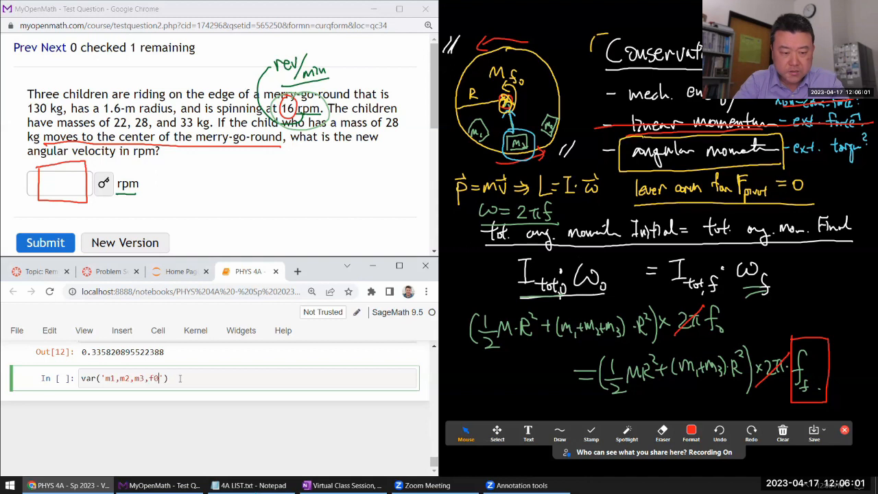
pyautogui.write('0')
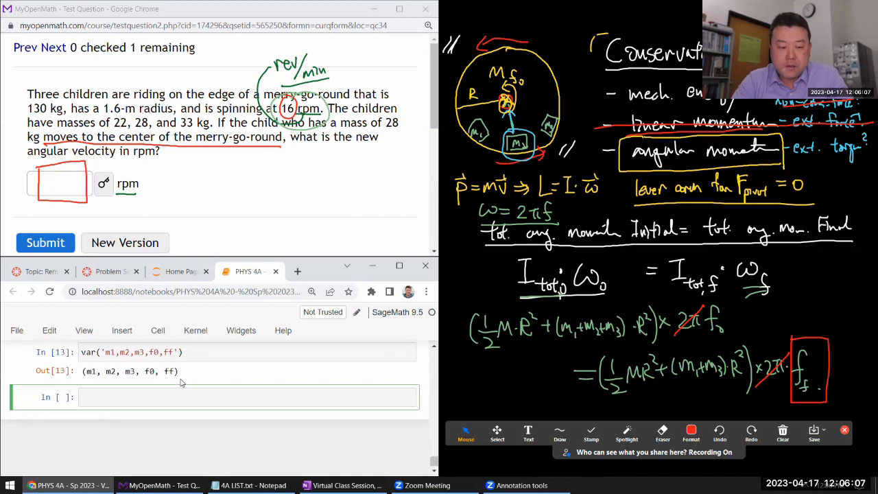
# Define eq1 equating ((1/2)*M*R^2+(m1+m2+m3)*R^2)*f0 with the final-inertia expression times ff and run it.
pyautogui.write('eq1=(1')
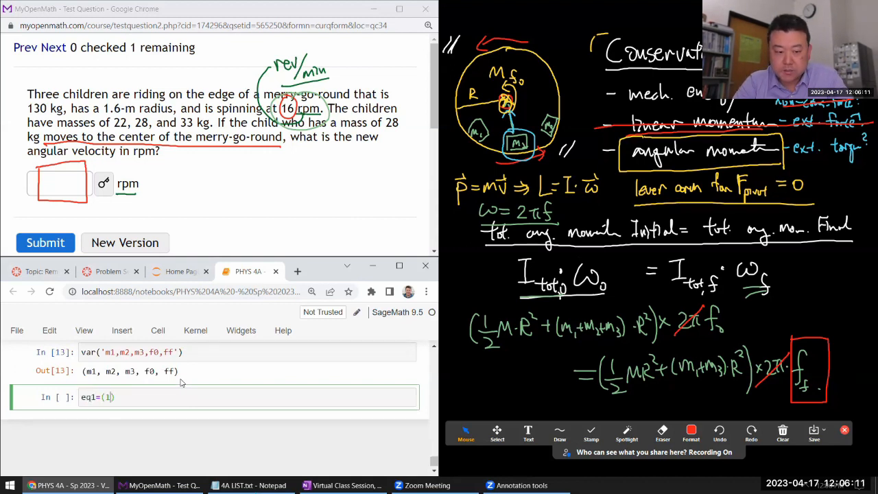
pyautogui.write('/2)*M')
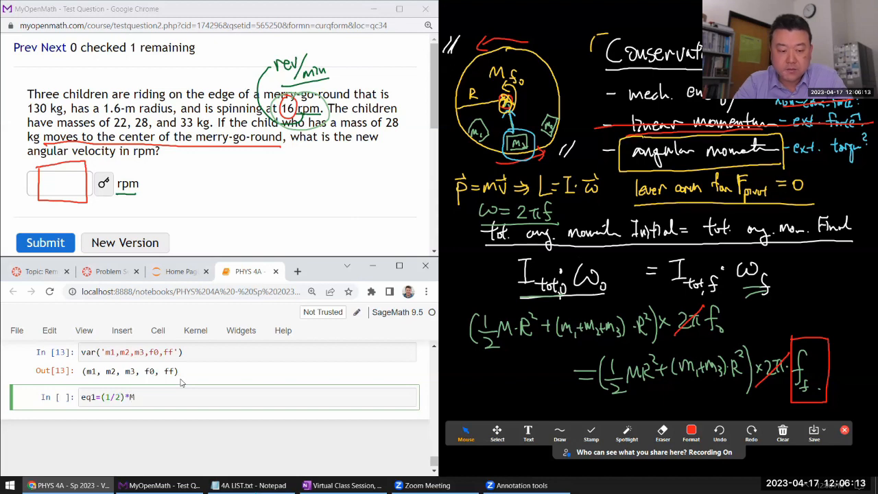
pyautogui.write('*R')
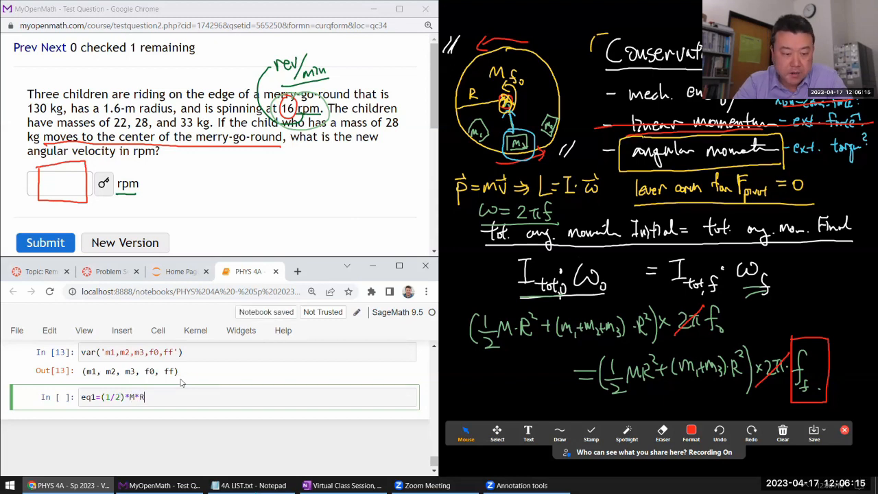
pyautogui.write('^2+(m1)')
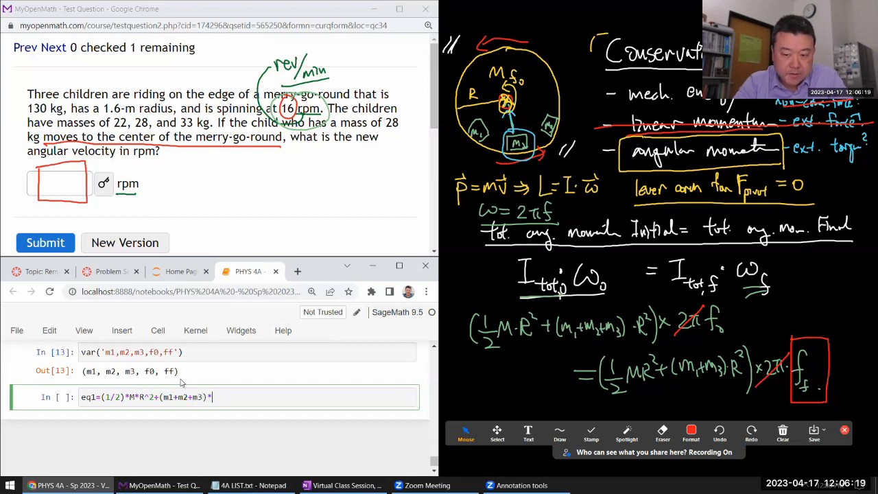
pyautogui.write('R^2)')
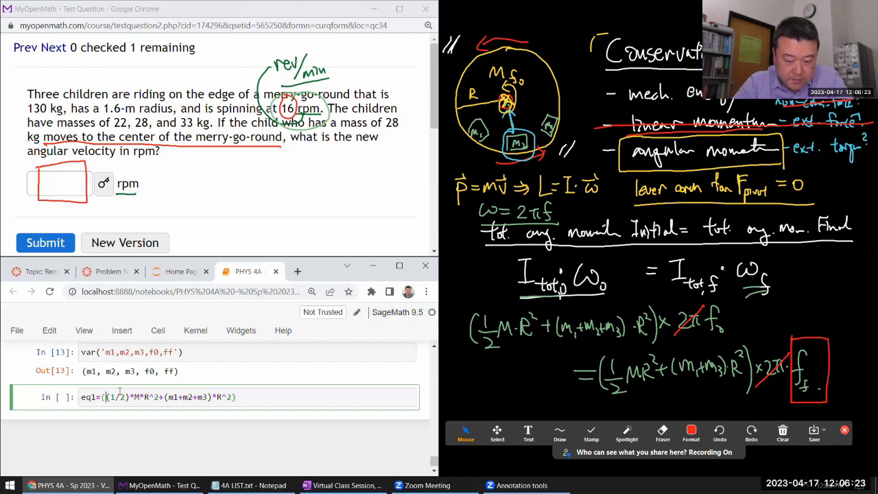
pyautogui.write('*')
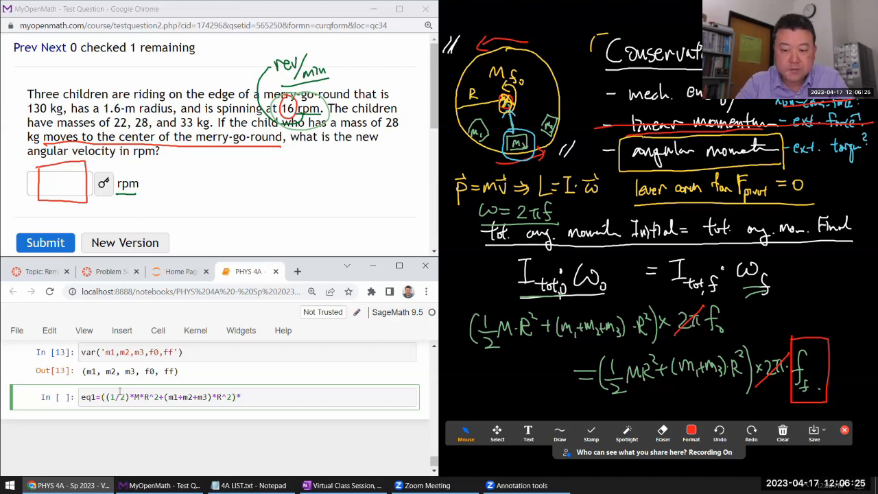
pyautogui.write('f0==')
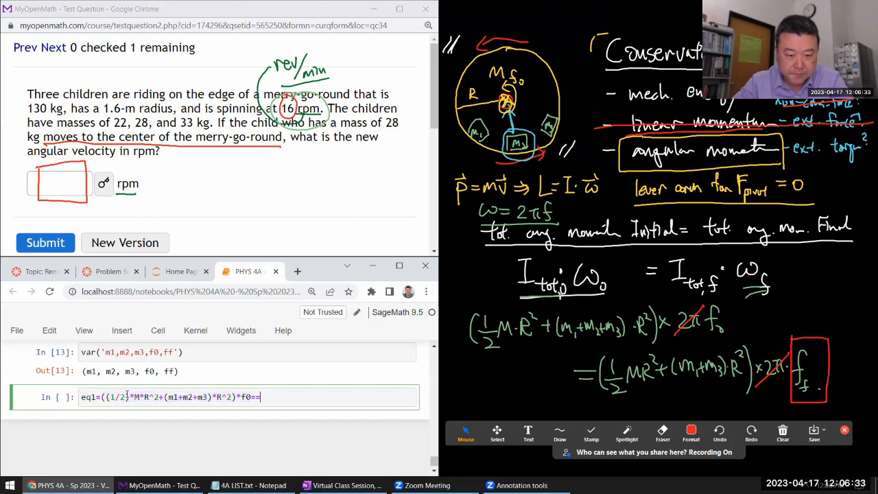
pyautogui.write('((1/2)*M*R^2+(m1+m2+m3)*R^2)*f0')
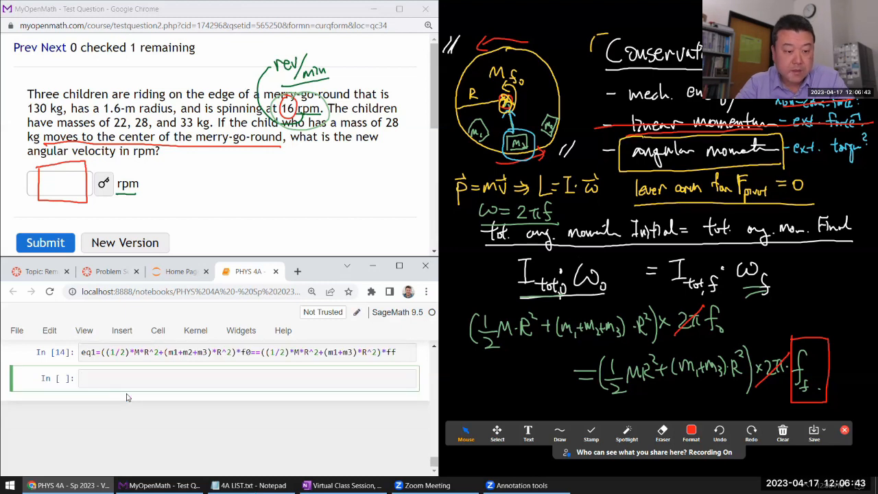
# Run solve(eq1,ff) and store its first solution as sol, giving ff in terms of M, f0 and the masses.
pyautogui.write('solve(eq1,)')
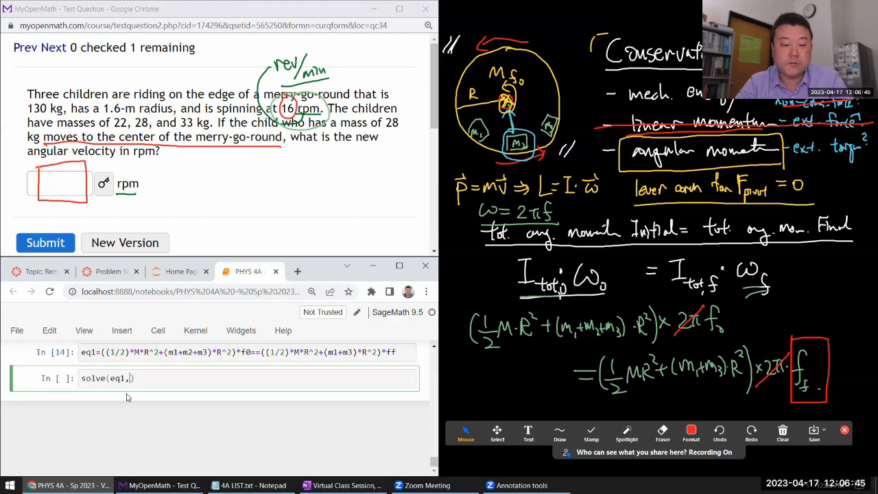
pyautogui.write('ff')
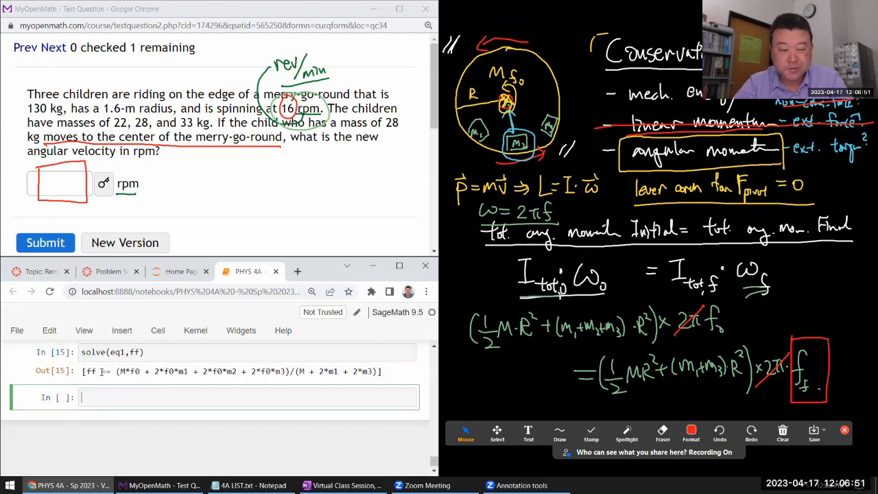
pyautogui.write('sol=')
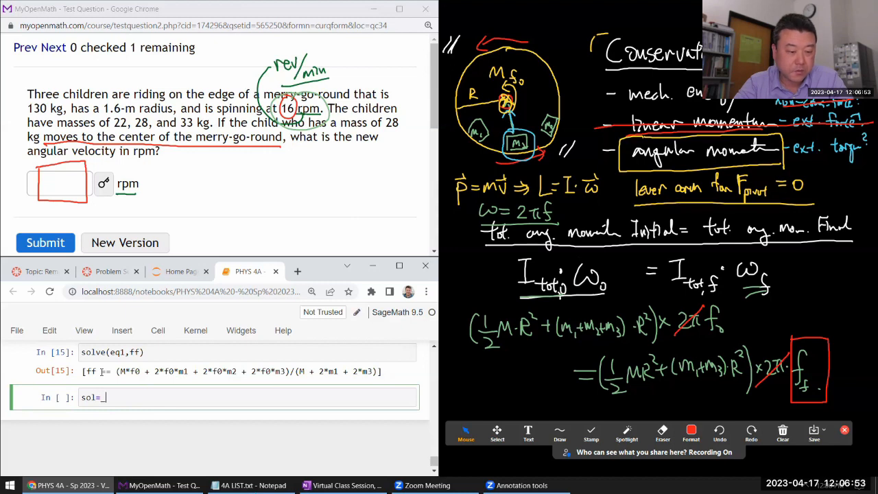
pyautogui.write('[0]')
pyautogui.write('sol.subs(')
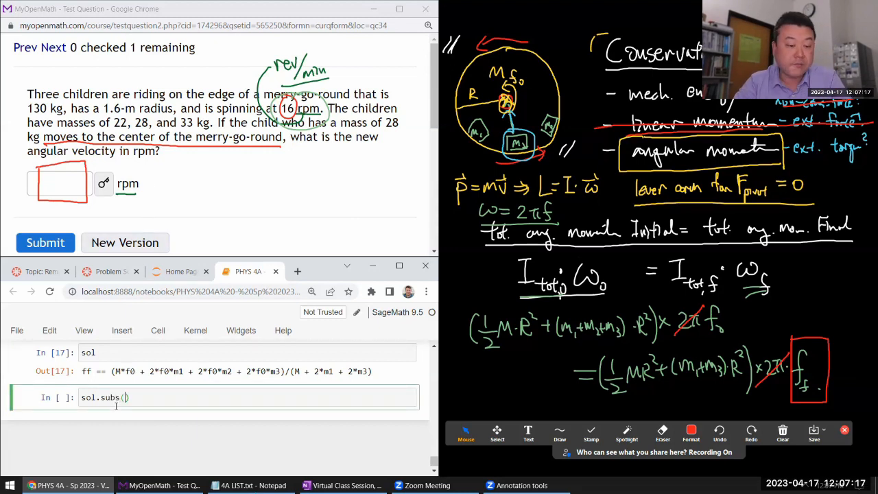
# Substitute M=130, f0=16, m1=22., m2=28., m3=33. into sol, yielding ff == 19.7333.
pyautogui.write('M=130,')
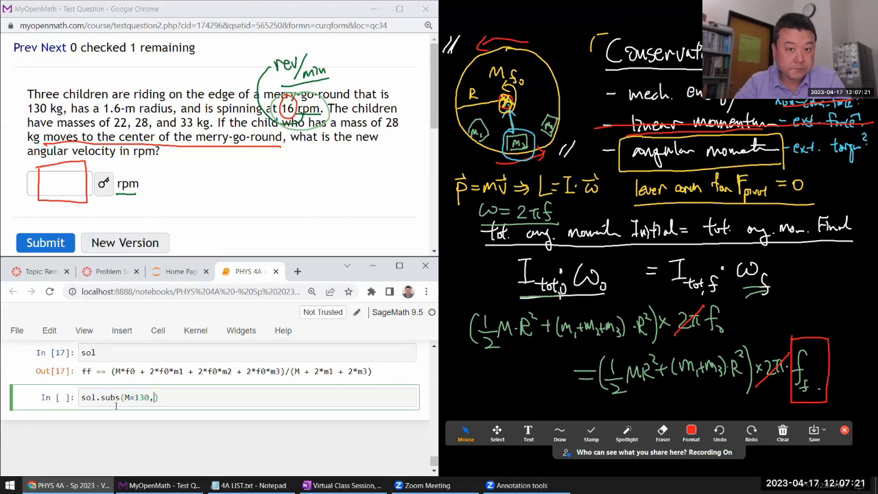
pyautogui.write('f0,')
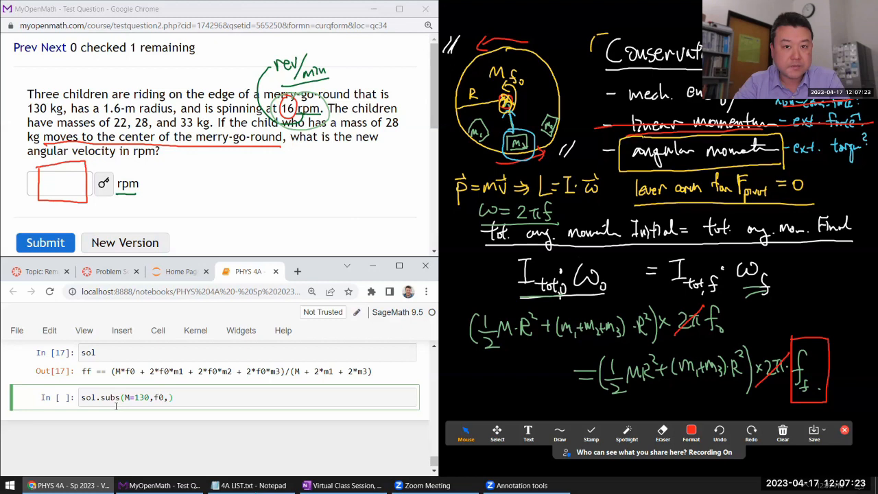
pyautogui.write('=16')
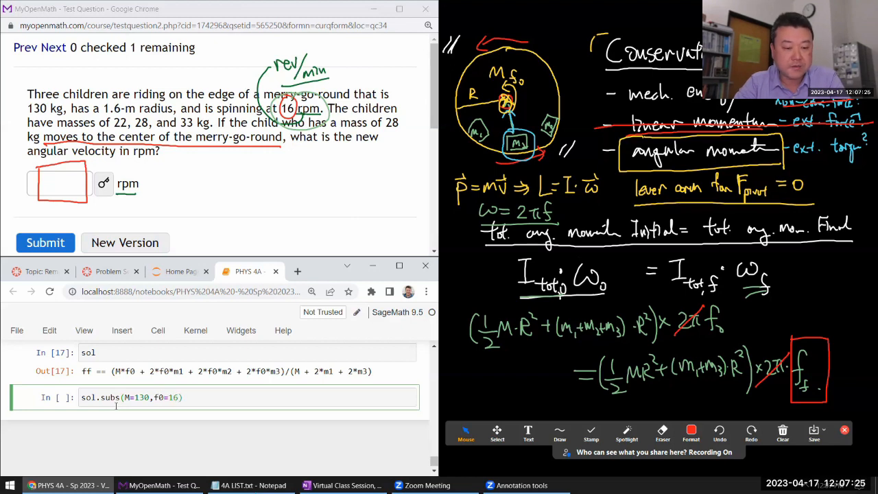
pyautogui.write(',')
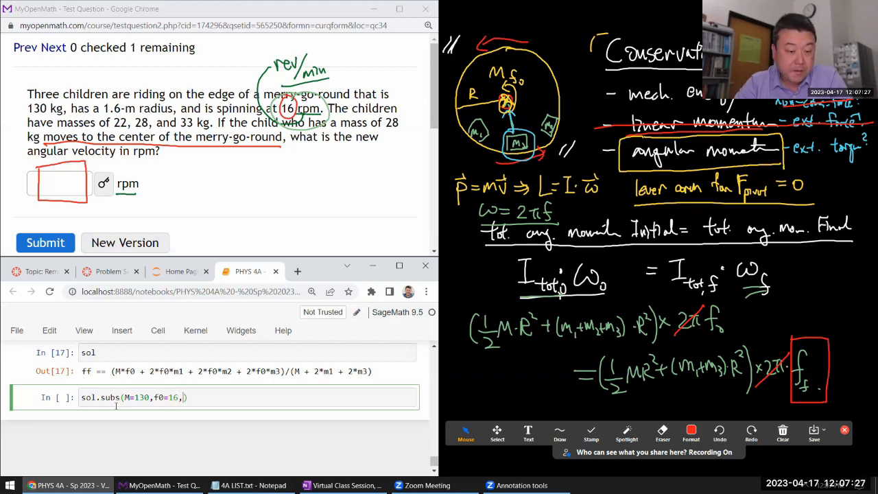
pyautogui.write(',m1=22')
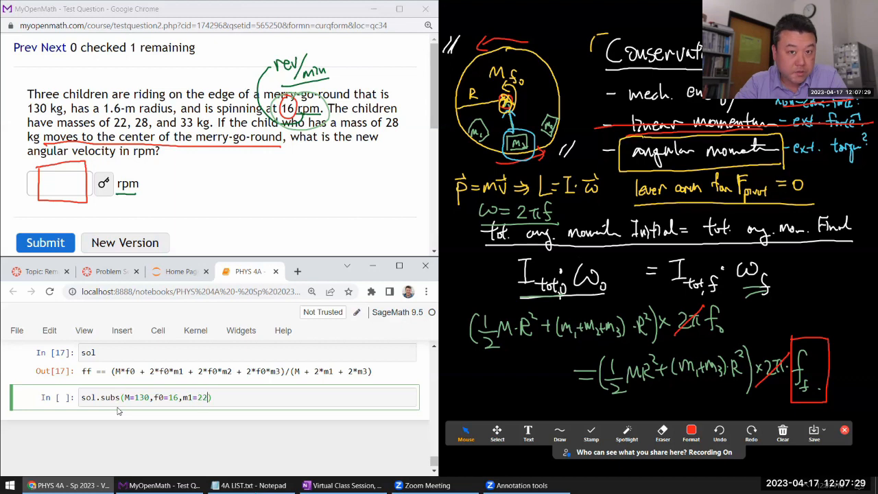
pyautogui.write('.')
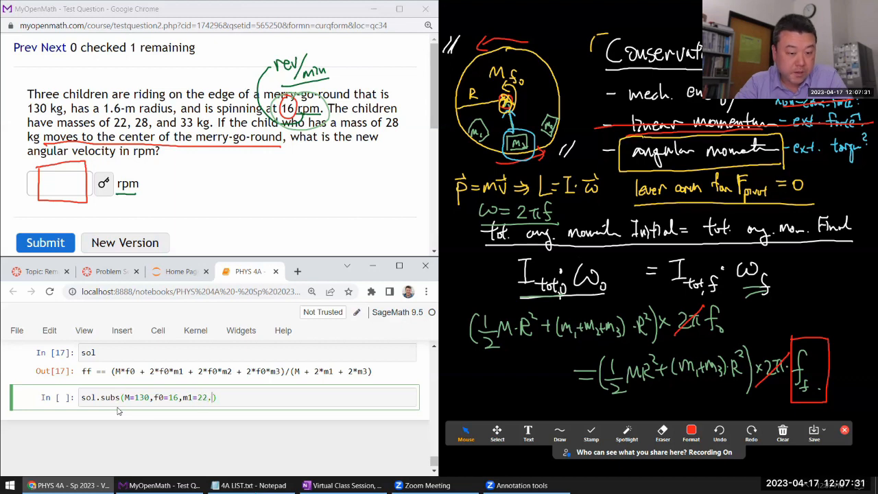
pyautogui.write('m2=2')
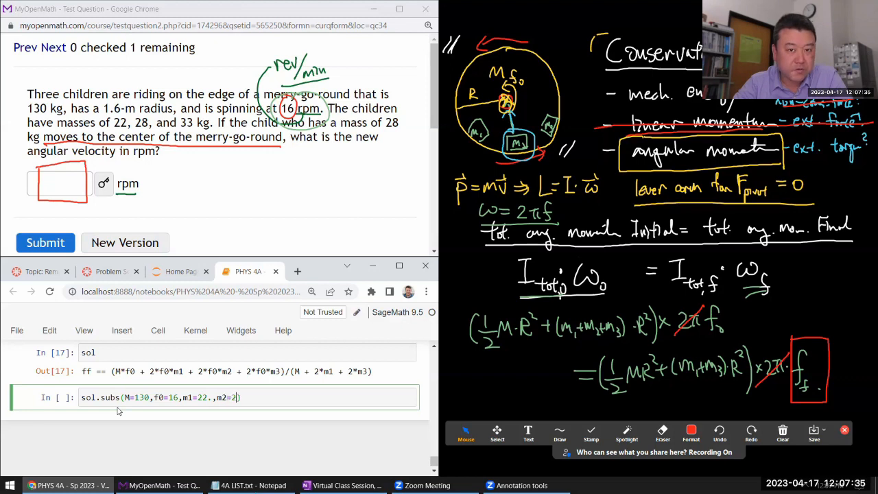
pyautogui.write(',m3=')
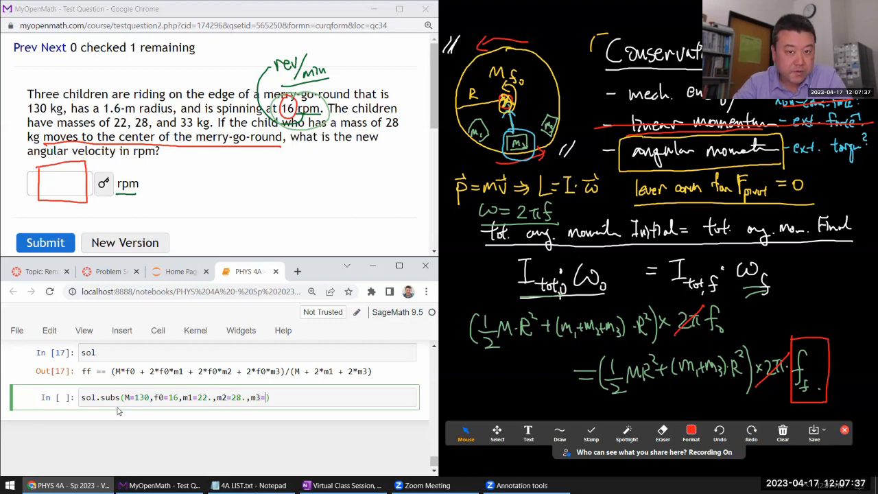
pyautogui.write('33.')
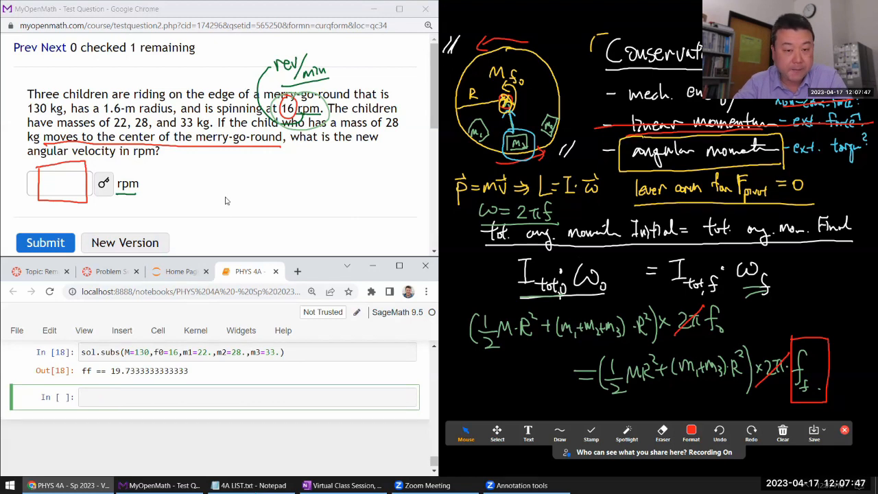
# Enter 19.73 rpm in the MyOpenMath answer box and submit it, scored 1/1.
pyautogui.click(58, 183)
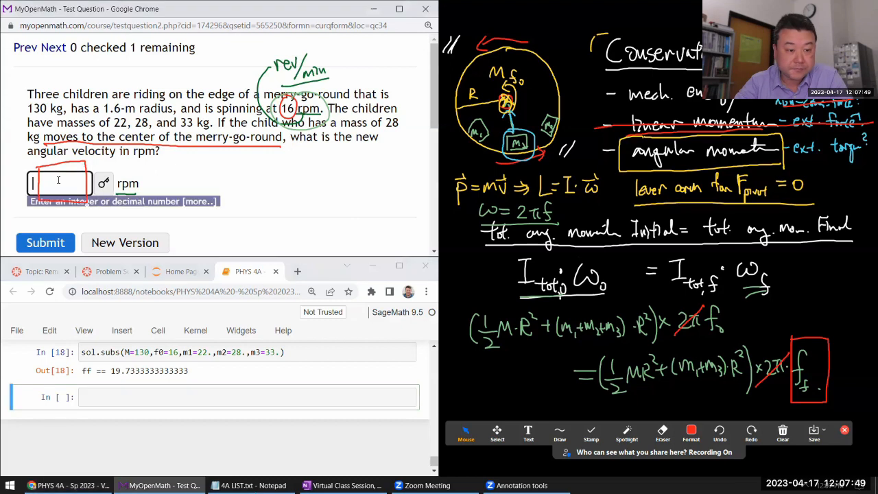
pyautogui.write('19.73')
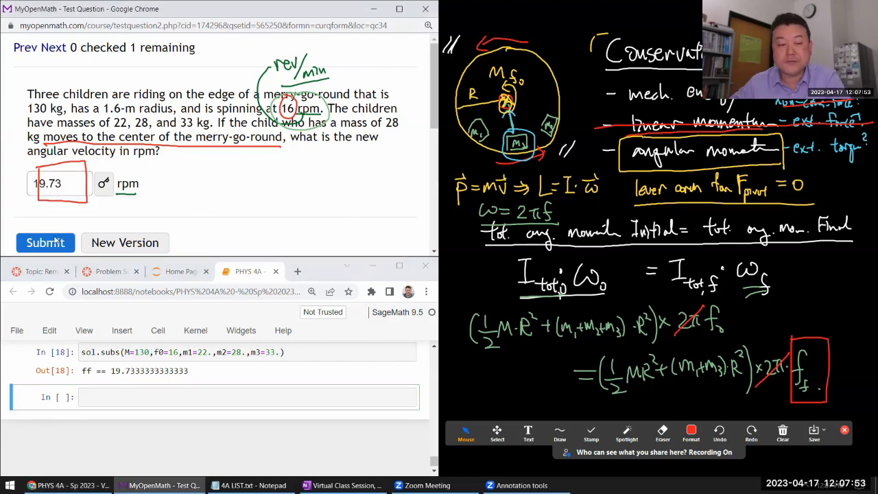
pyautogui.click(45, 242)
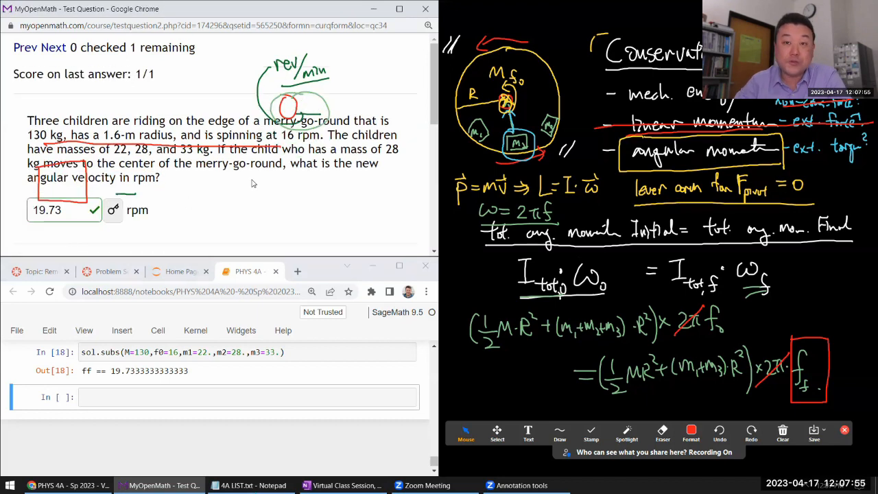
pyautogui.scroll(-3)
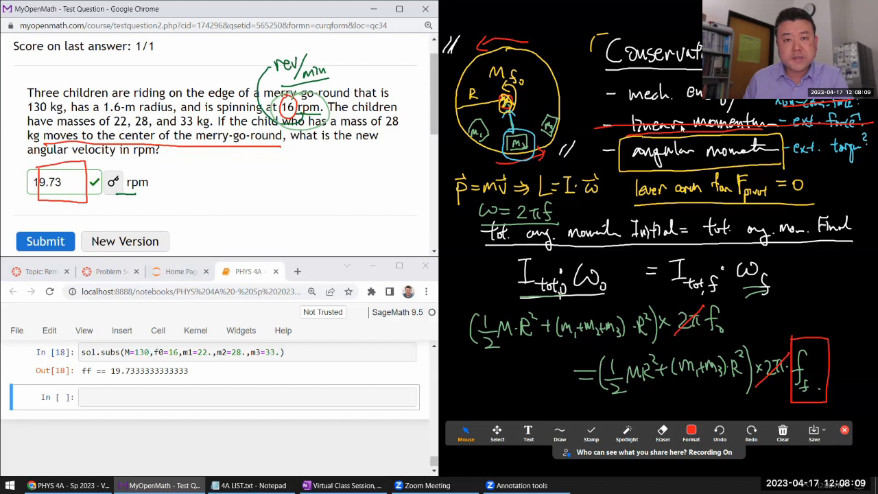
pyautogui.moveTo(390, 132)
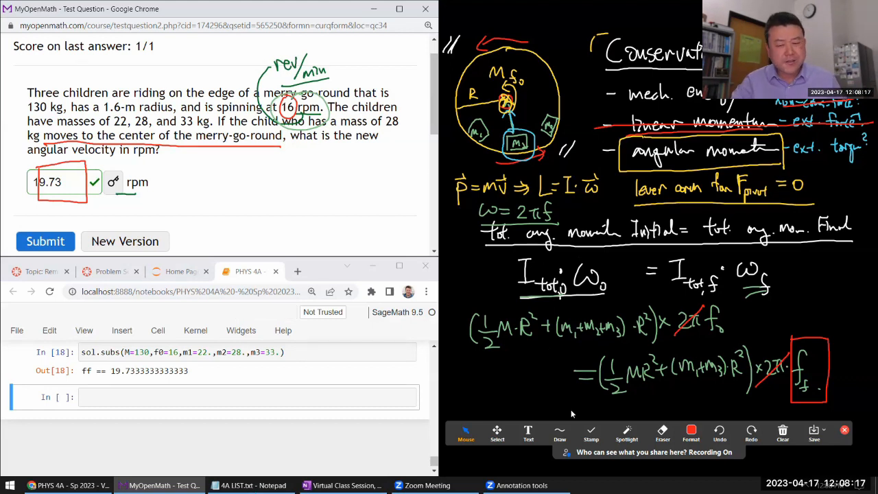
pyautogui.click(496, 434)
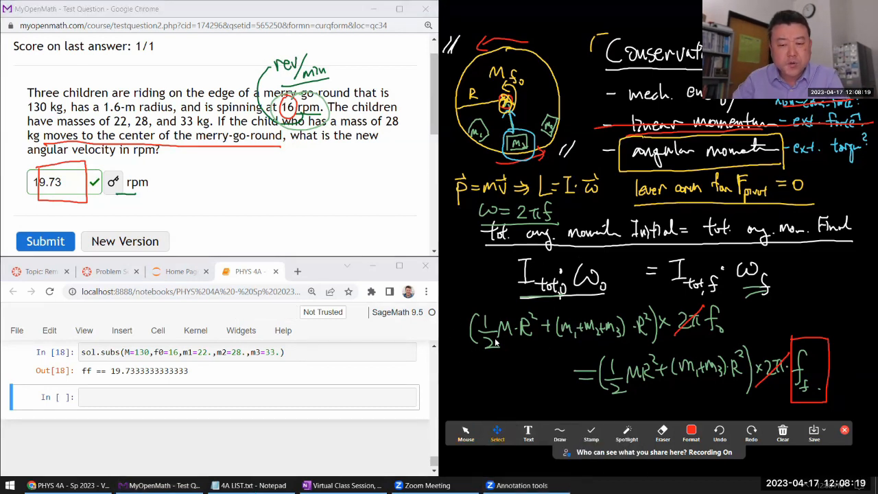